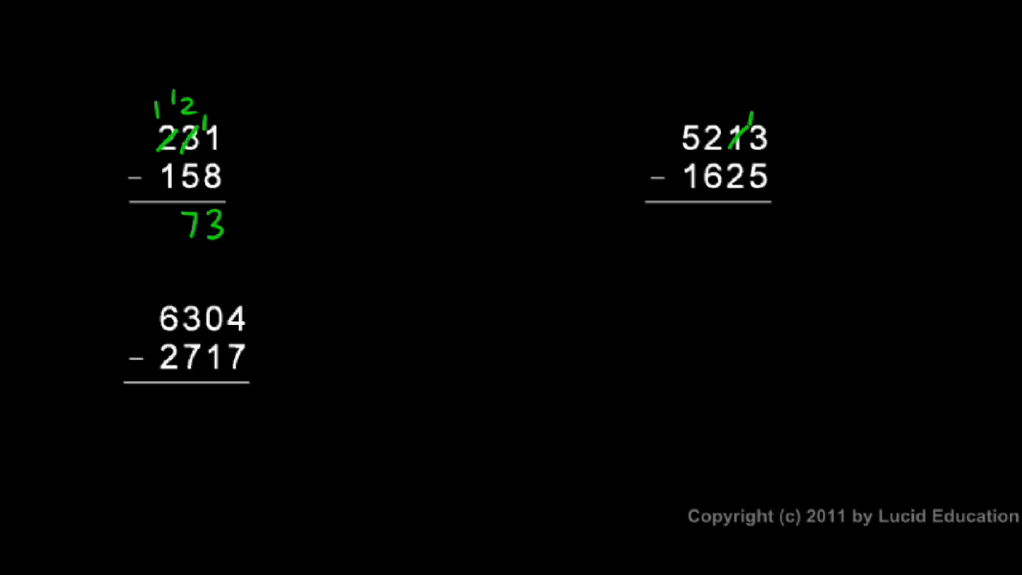
Step: Mark green borrowing across 5213, write 88 below, and circle the borrowed 1 in red
click(756, 136)
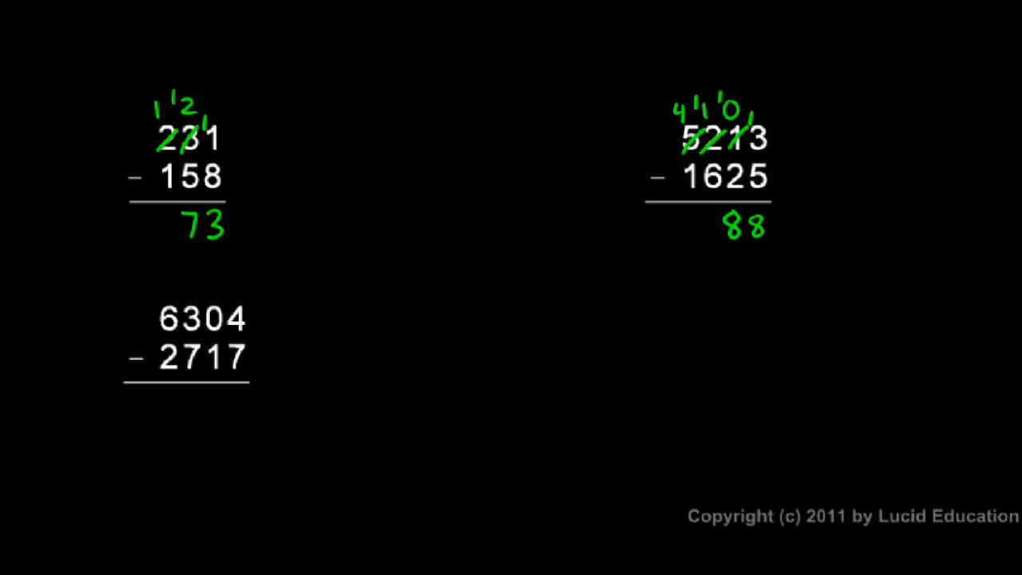
click(701, 108)
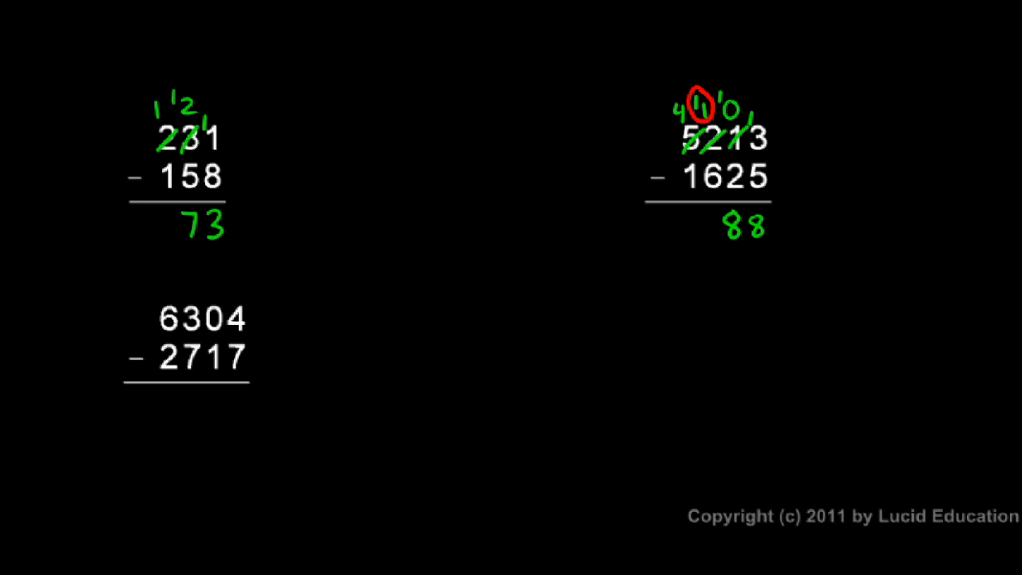